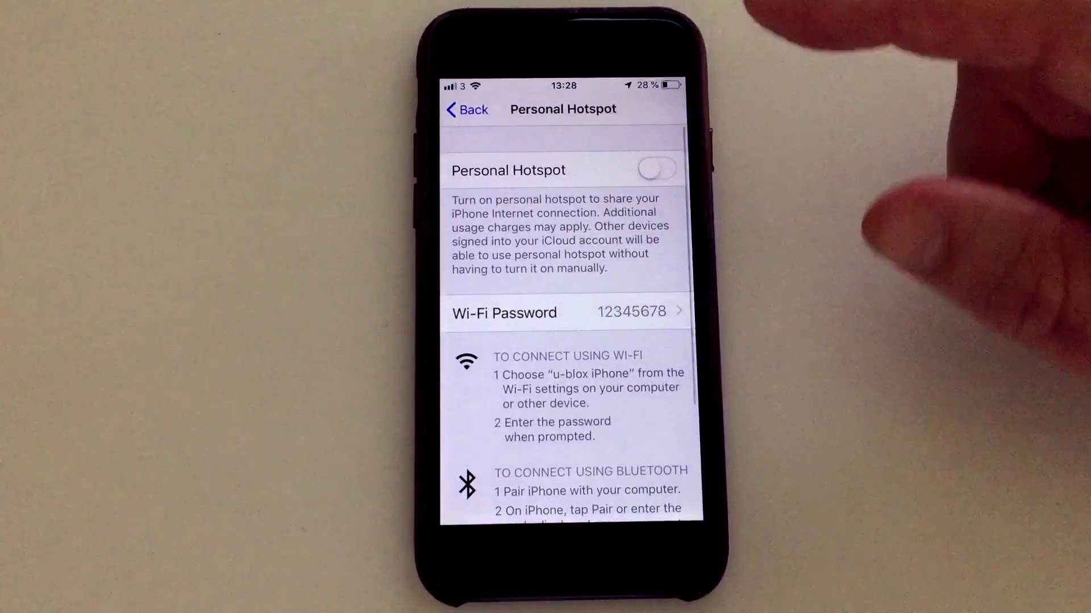
pyautogui.click(563, 312)
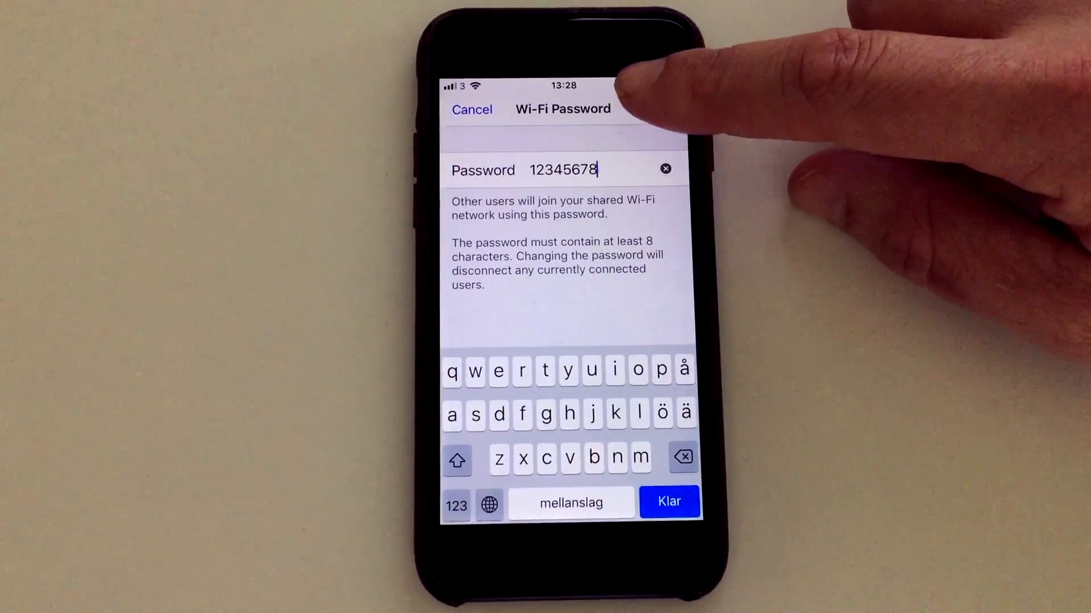
pyautogui.click(667, 501)
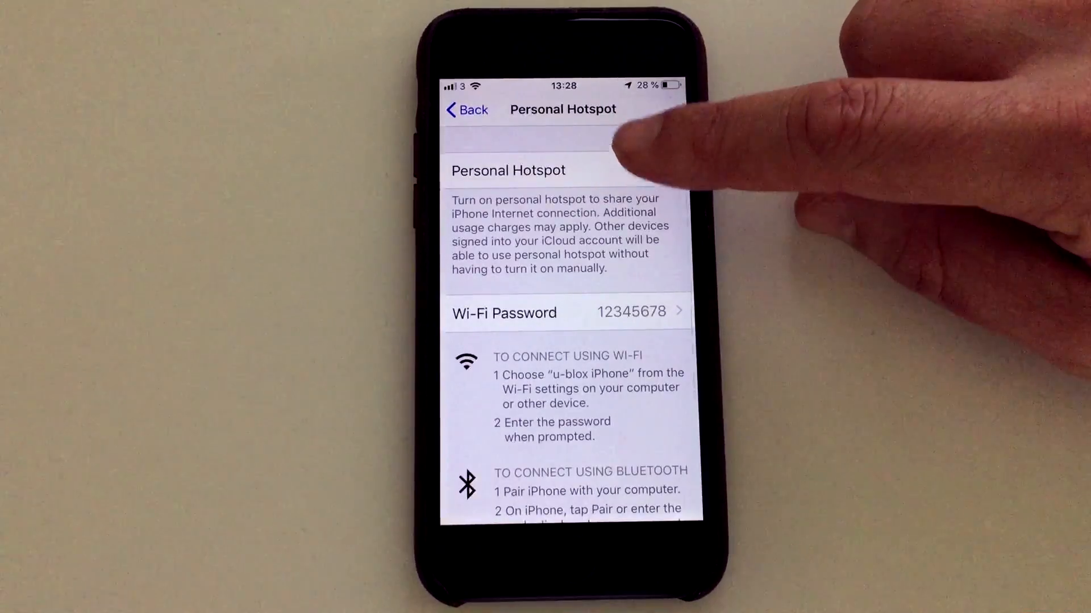
pyautogui.click(656, 168)
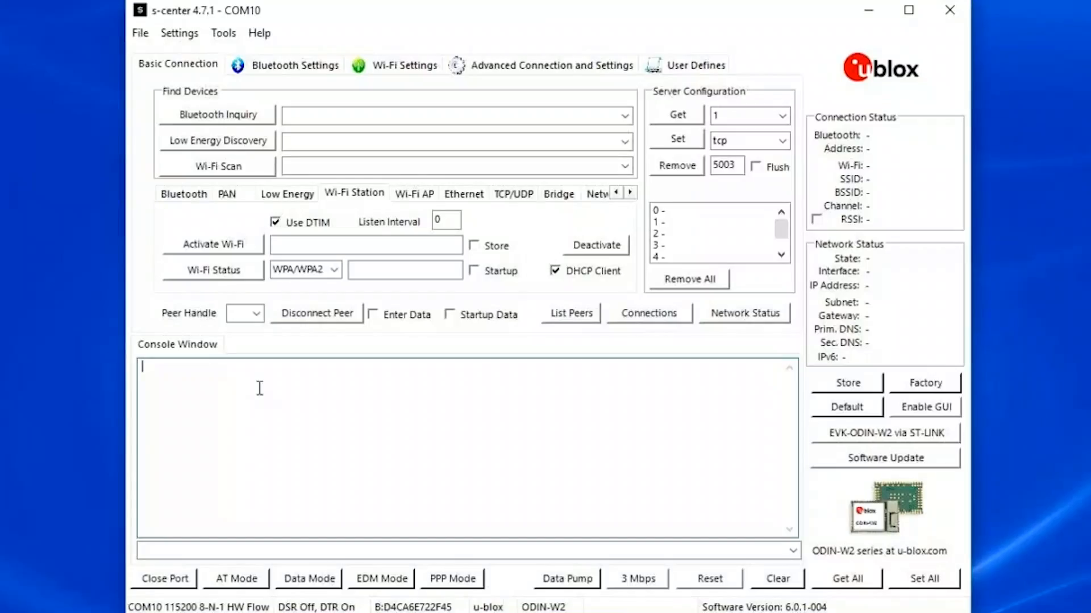
pyautogui.click(216, 166)
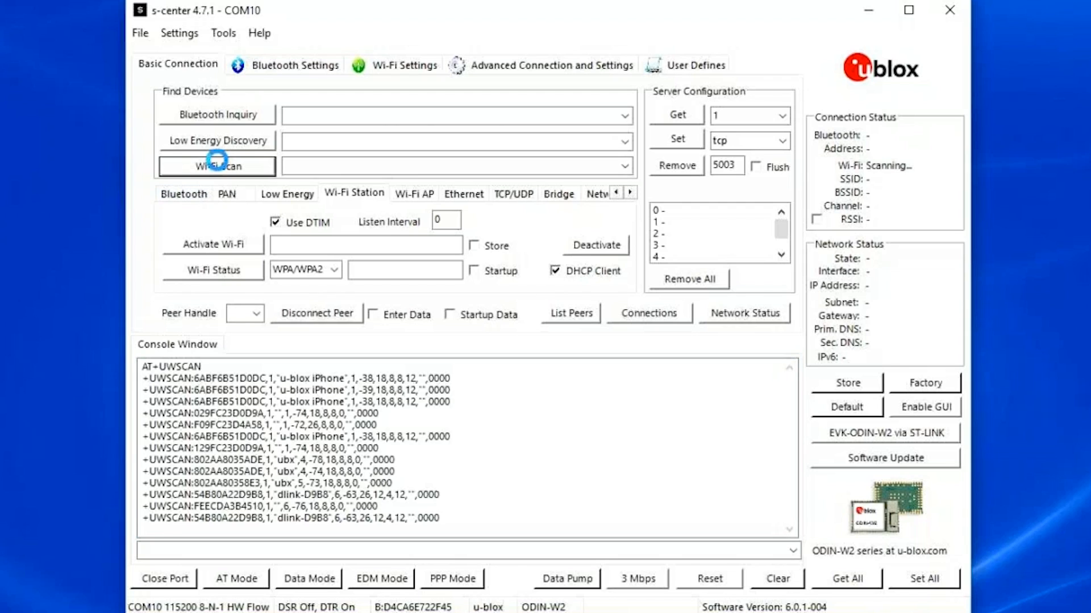
pyautogui.click(216, 165)
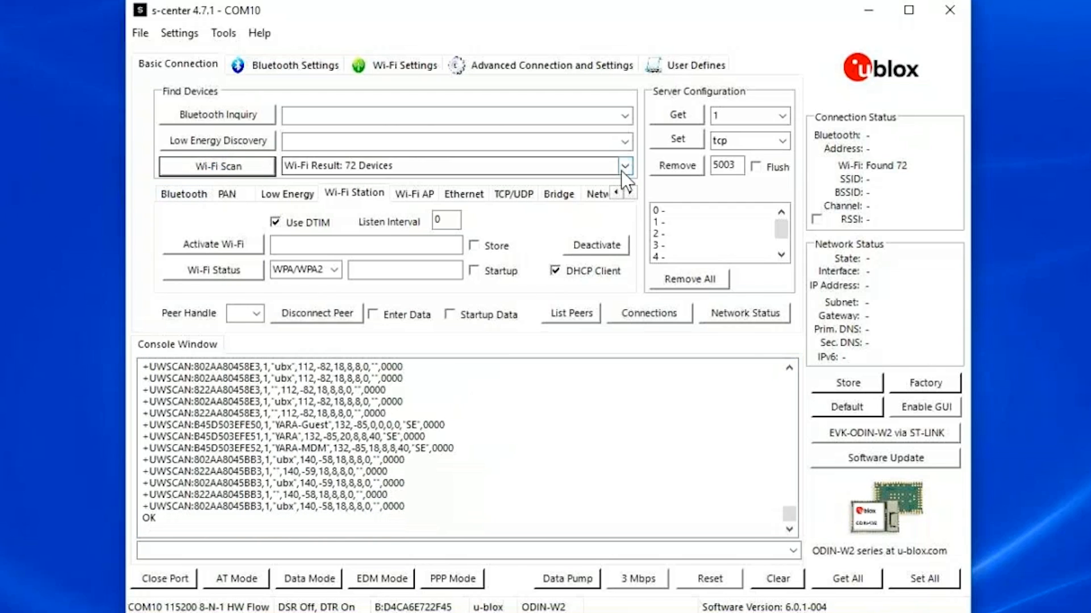
pyautogui.click(625, 165)
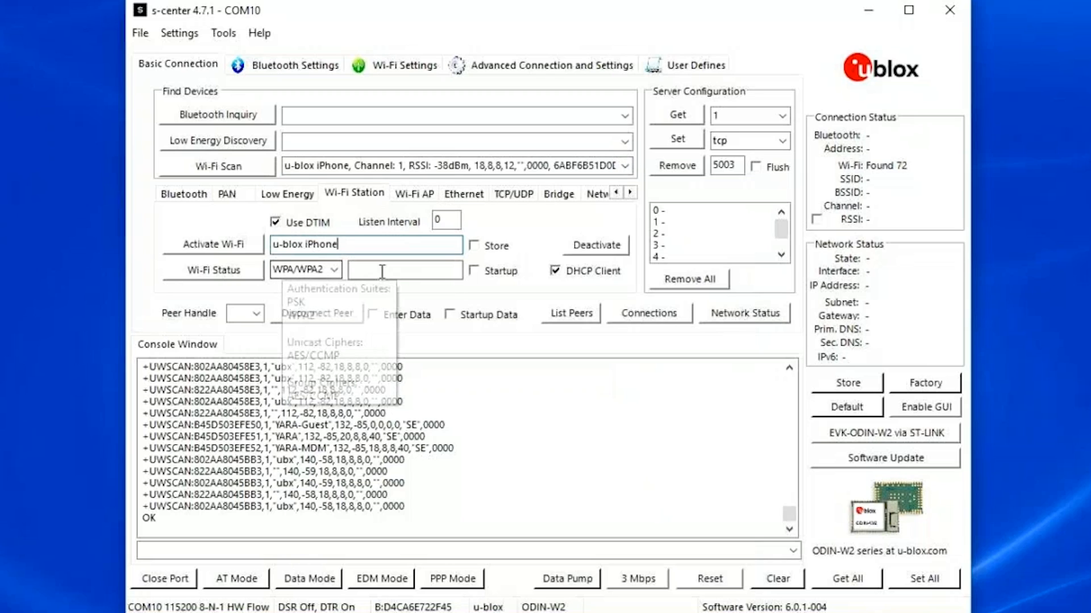
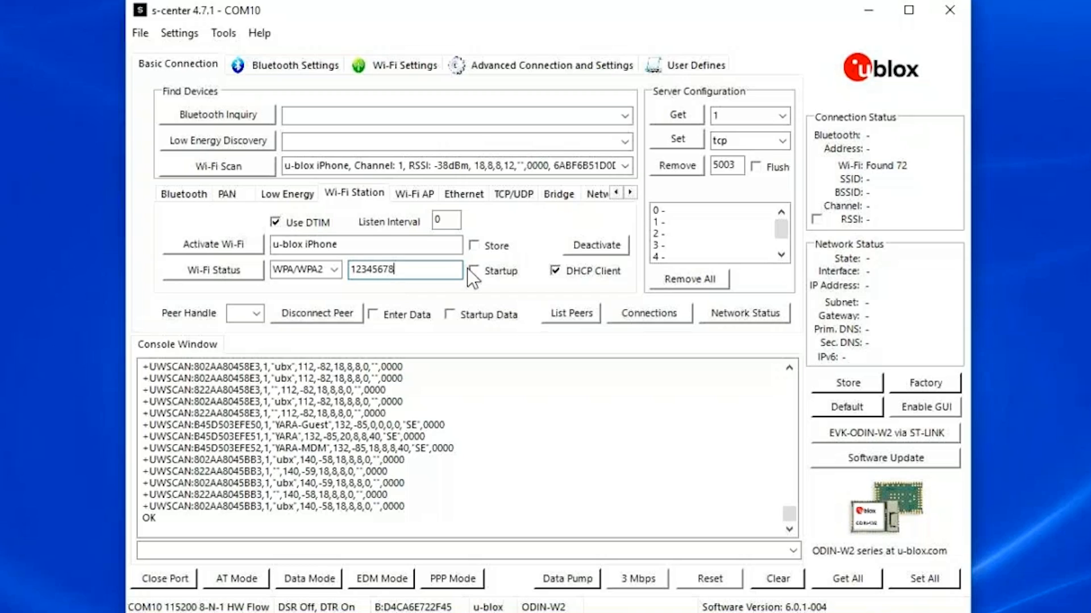
pyautogui.moveTo(550, 232)
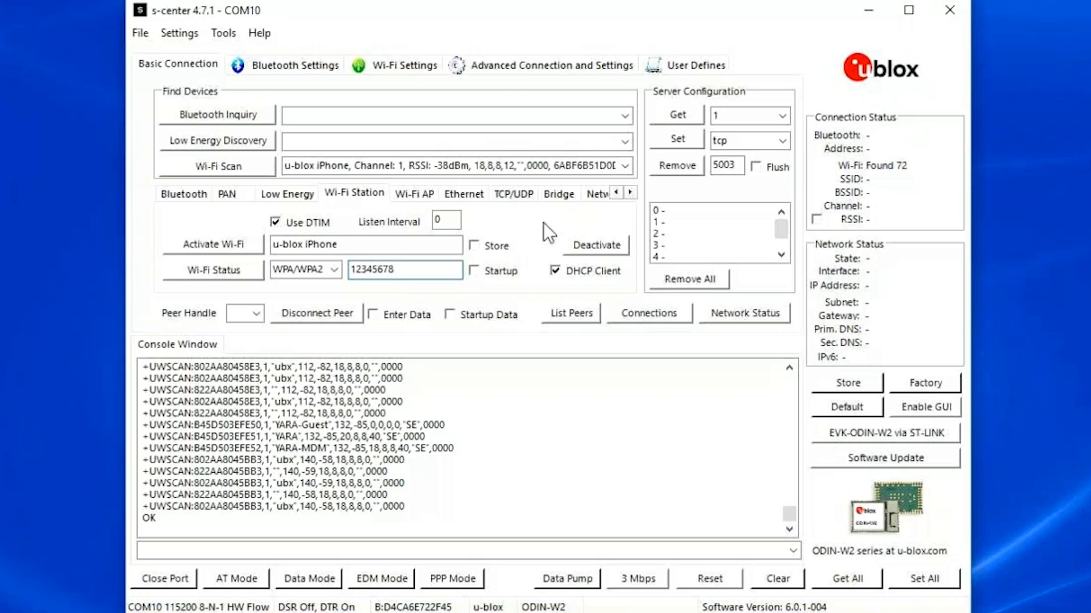
pyautogui.moveTo(187, 228)
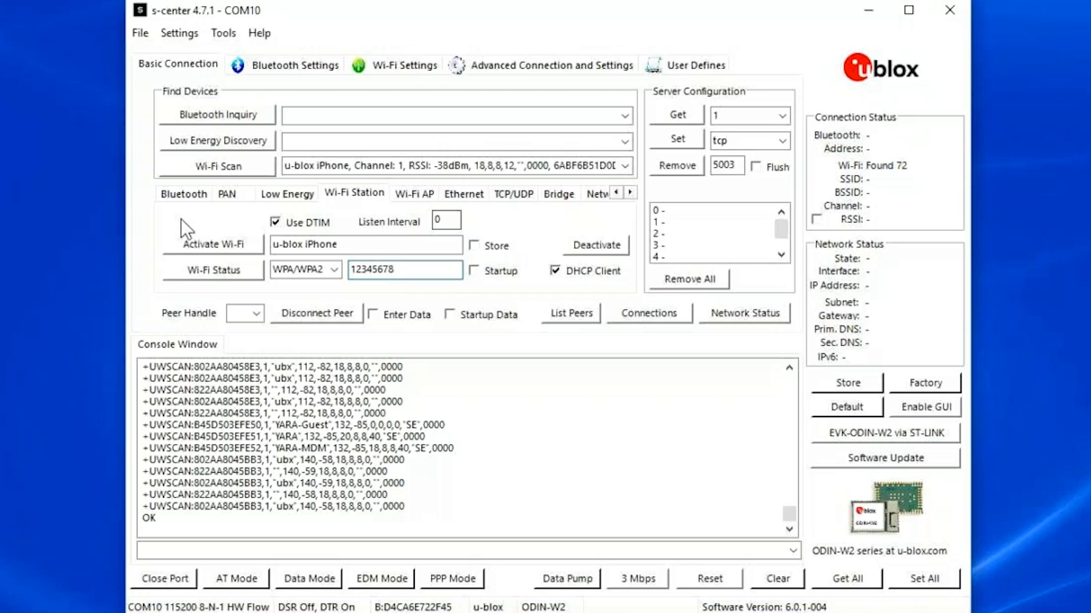
# - Activate Wi-Fi to join the module to u-blox iPhone, getting IP 172.20.10.2
pyautogui.click(211, 244)
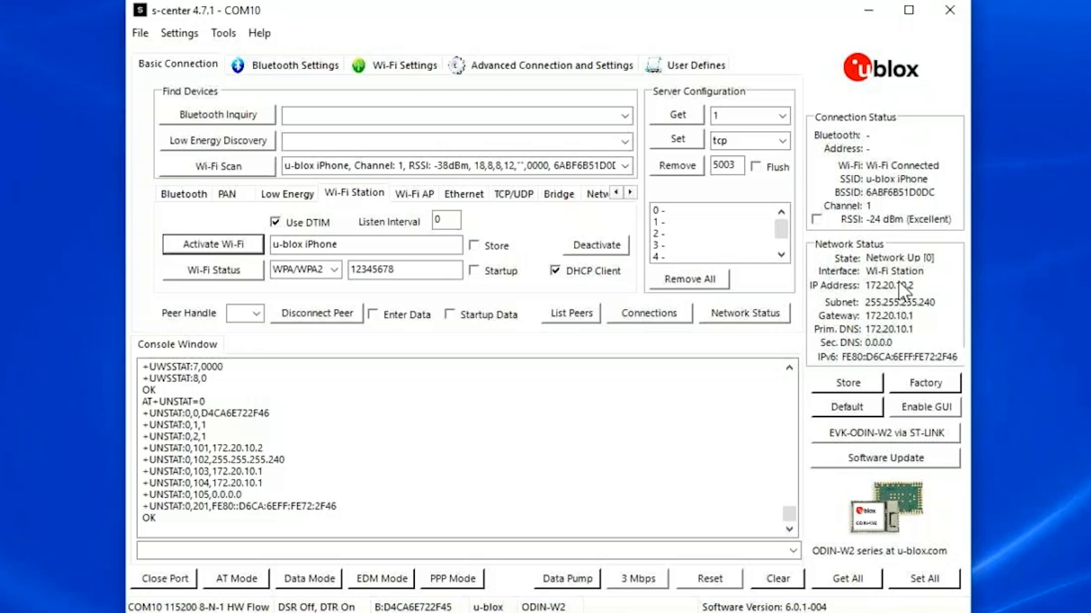
pyautogui.moveTo(487, 351)
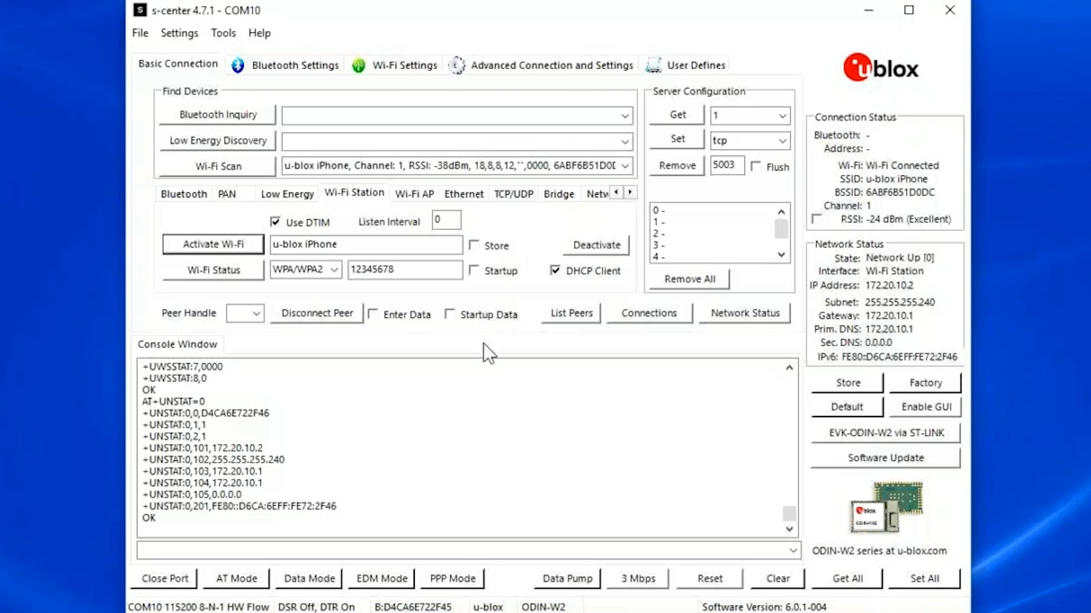
pyautogui.click(513, 193)
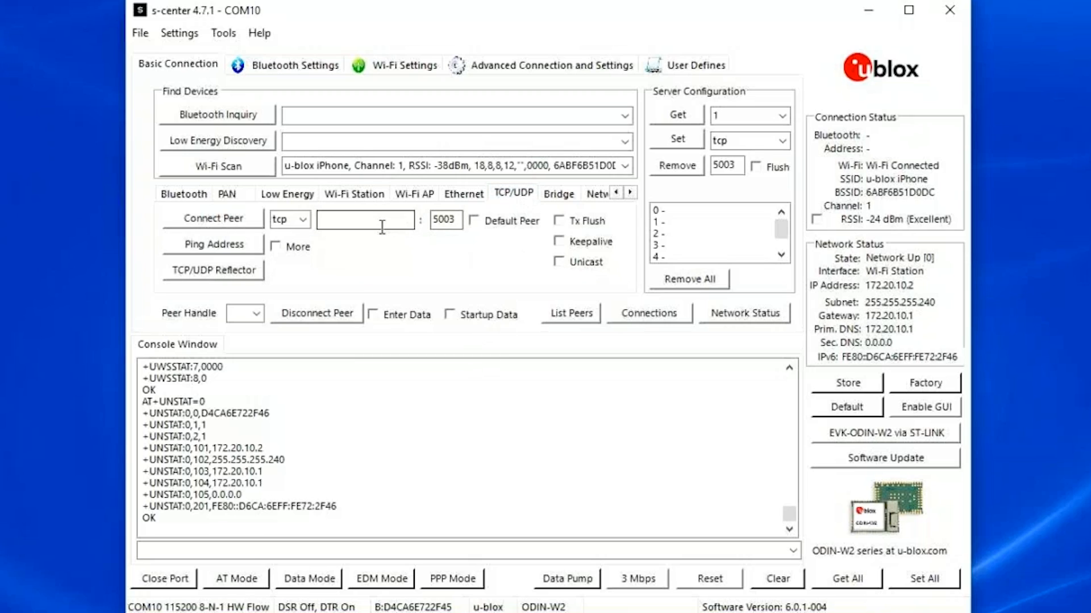
pyautogui.click(365, 219)
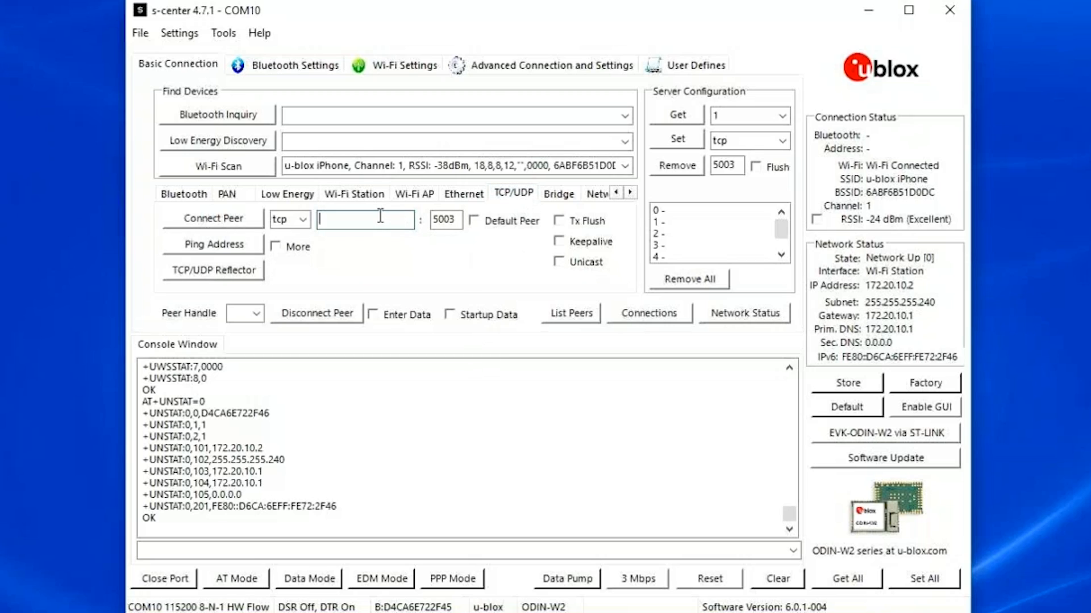
pyautogui.click(213, 244)
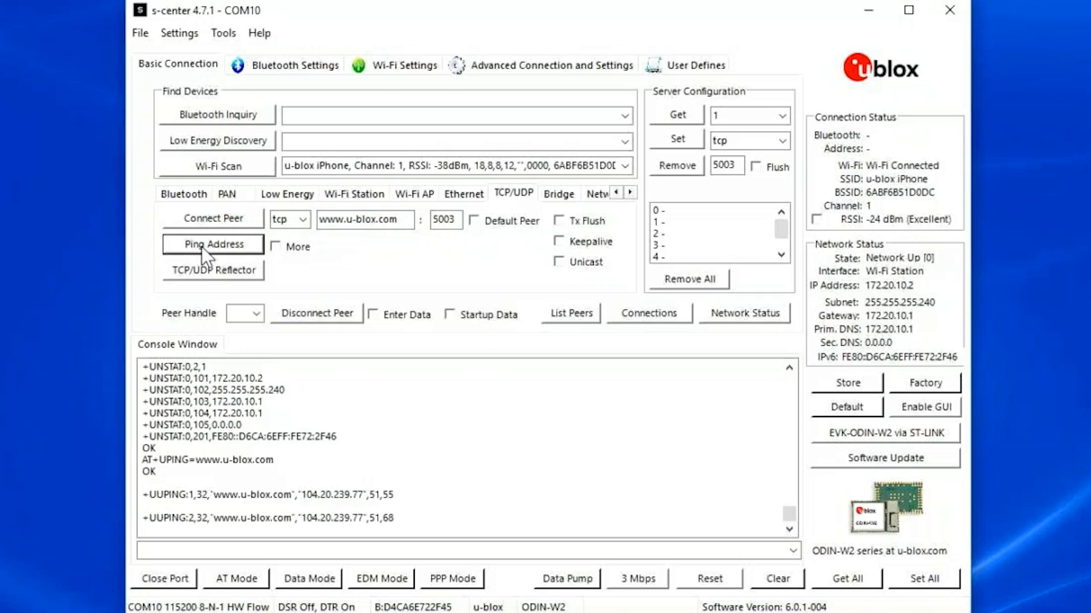
pyautogui.click(212, 244)
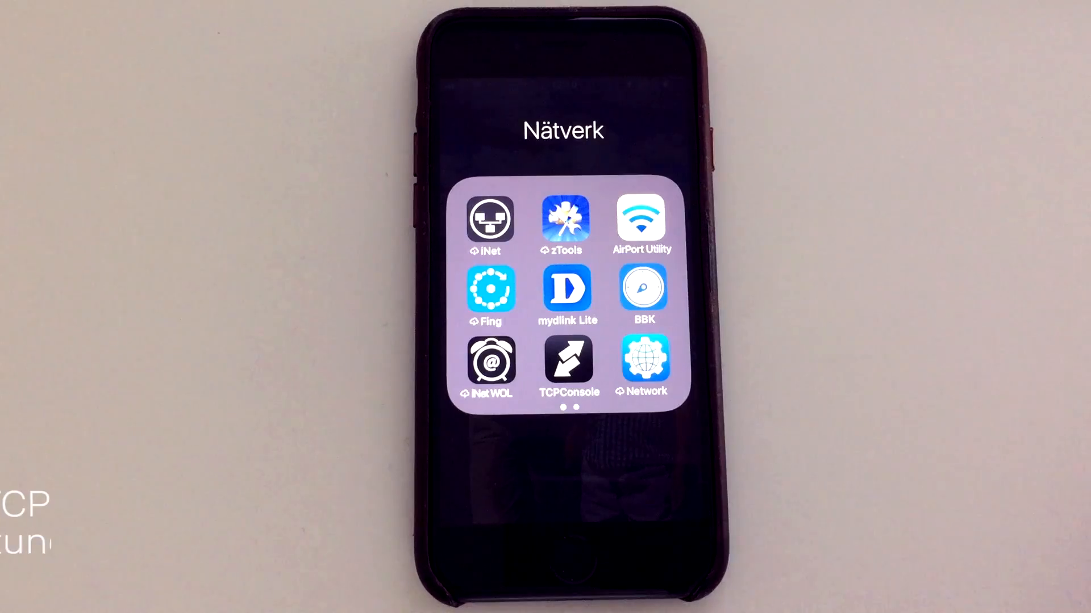
# - Launch TCP Console and start its server on port 5003
pyautogui.click(568, 366)
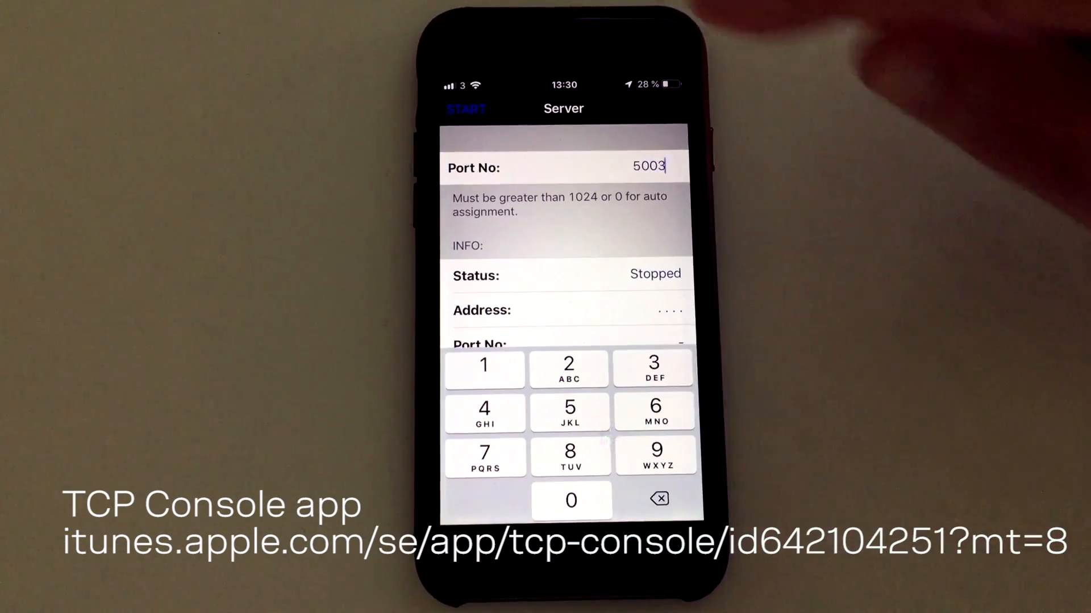
pyautogui.click(466, 109)
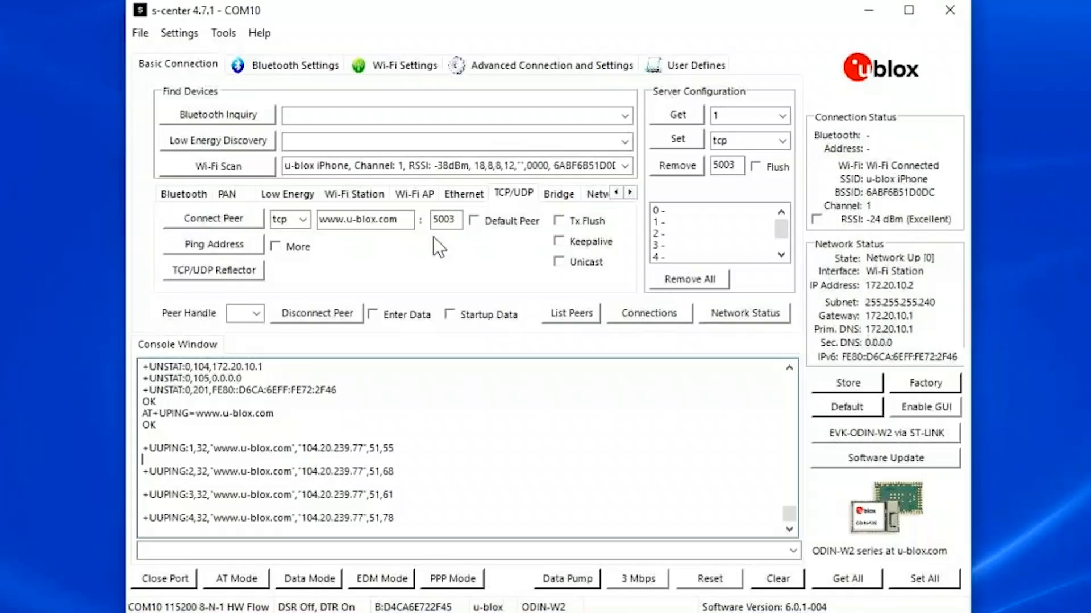
pyautogui.moveTo(892, 329)
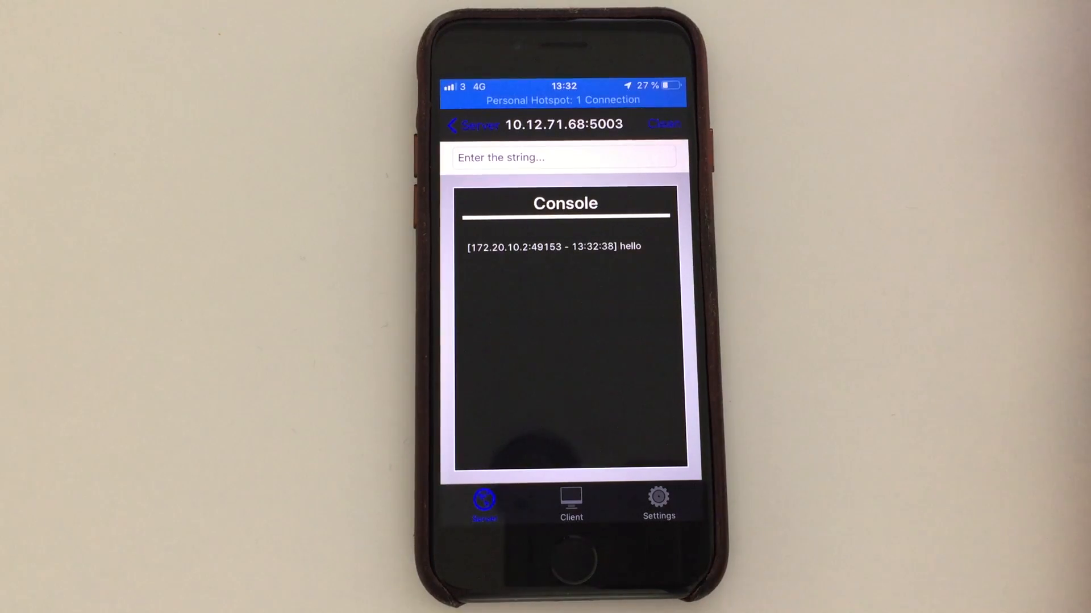
# - Type 'hello' in TCP Console's message field and send it to the module
pyautogui.click(562, 158)
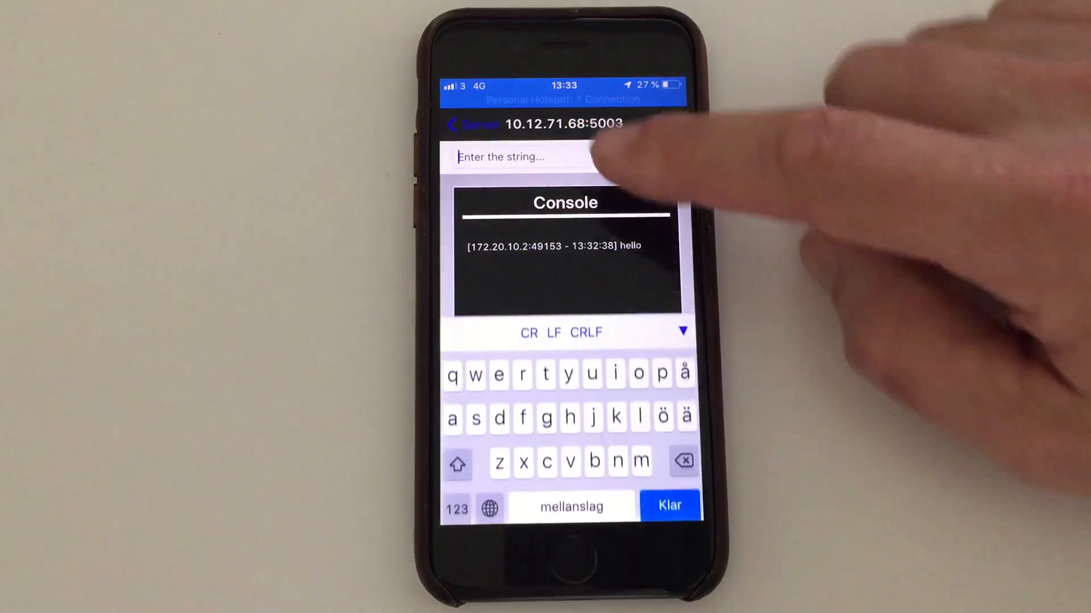
pyautogui.write('he')
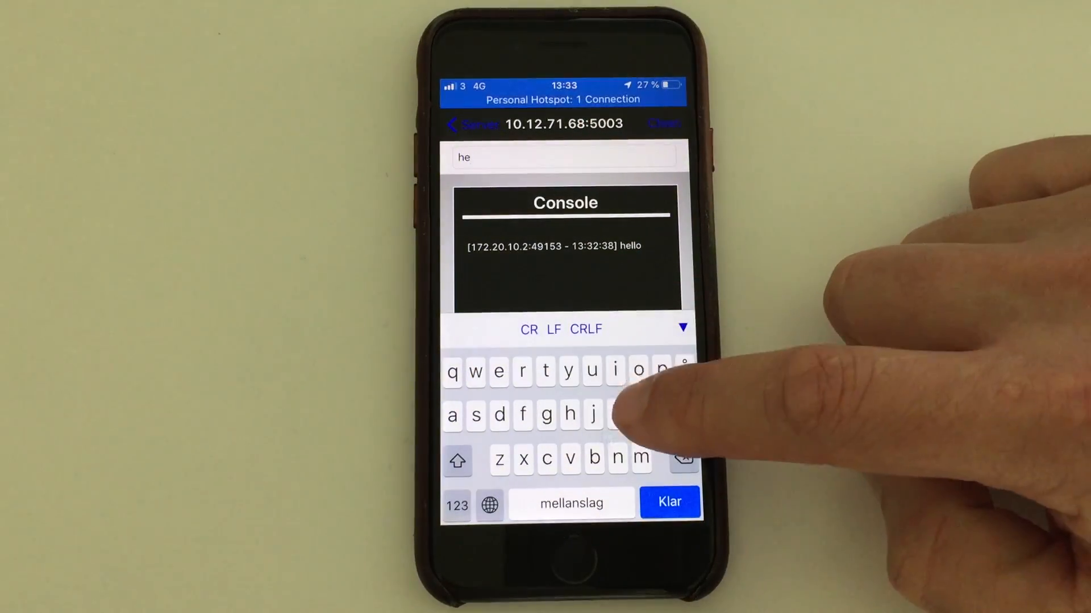
pyautogui.click(669, 501)
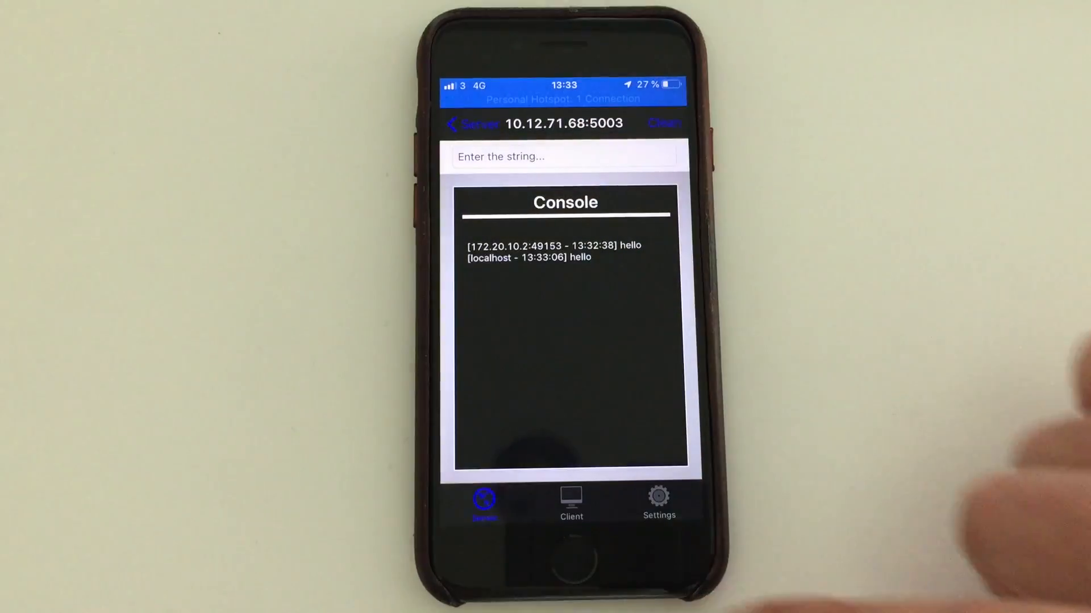